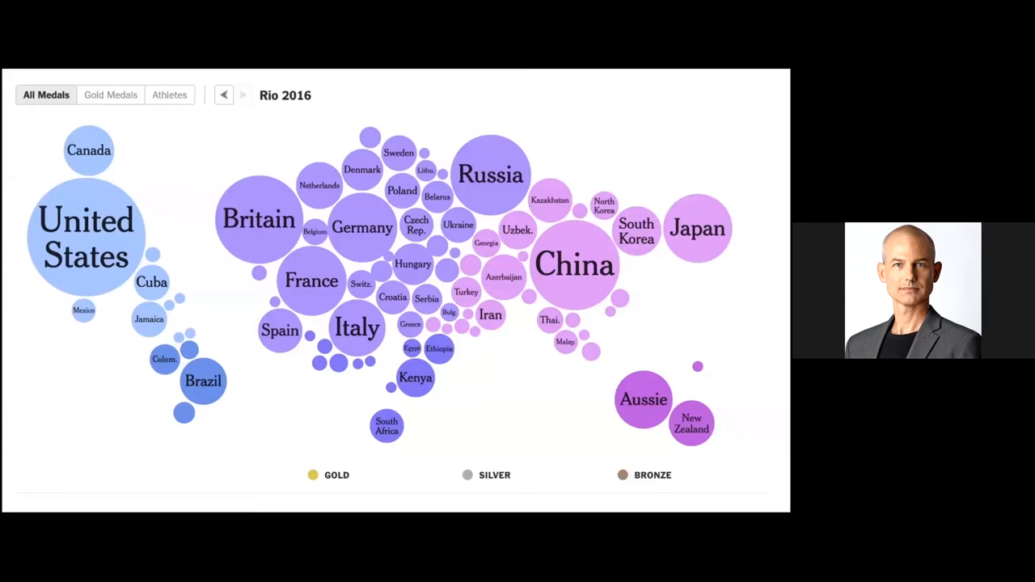
Step: Switch the bubble map between gold and total medals, then step back to an earlier Games
click(110, 94)
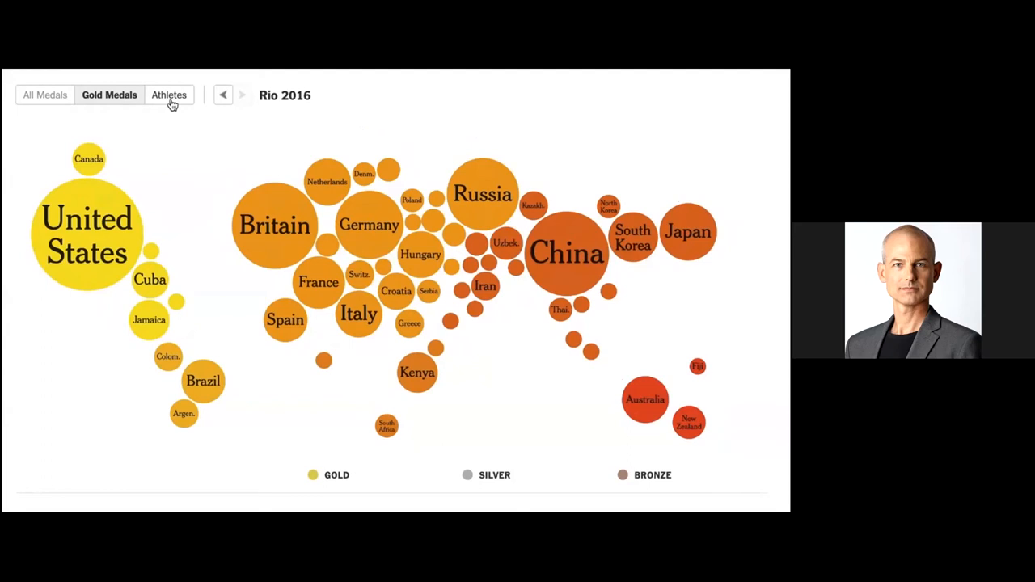
click(223, 95)
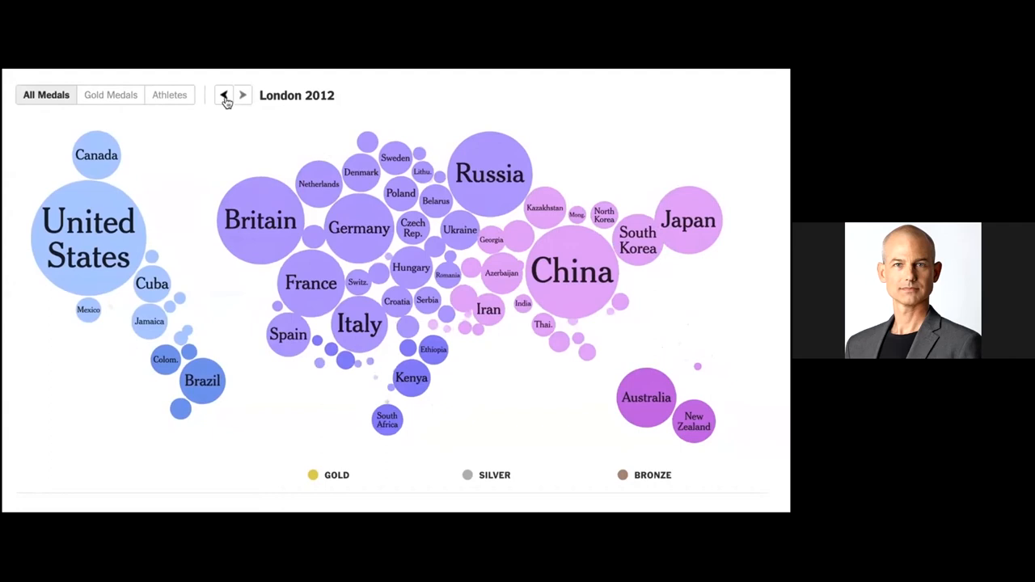
click(223, 97)
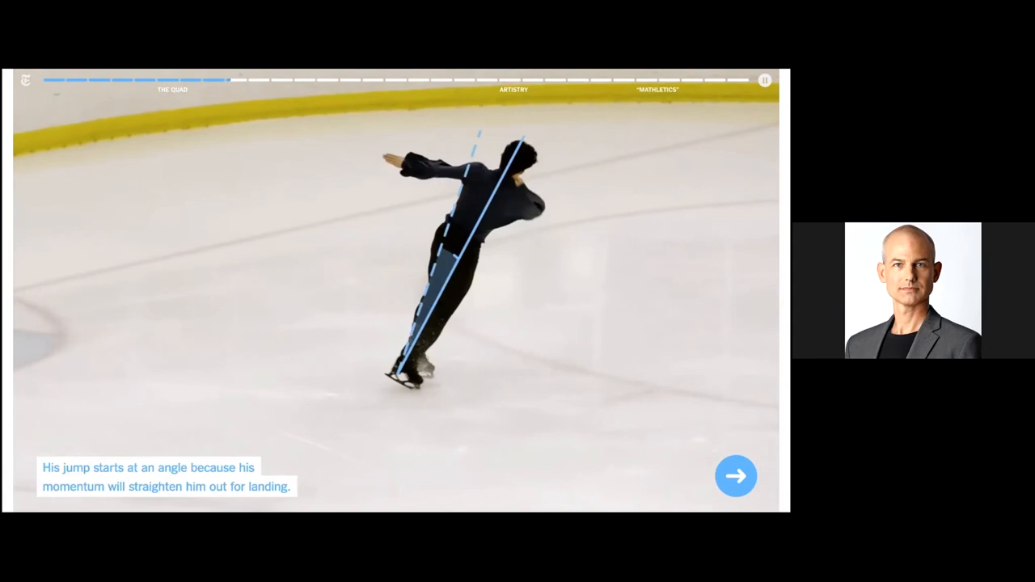
Step: Advance the skating story to Chen spinning at nearly 440 r.p.m
click(734, 476)
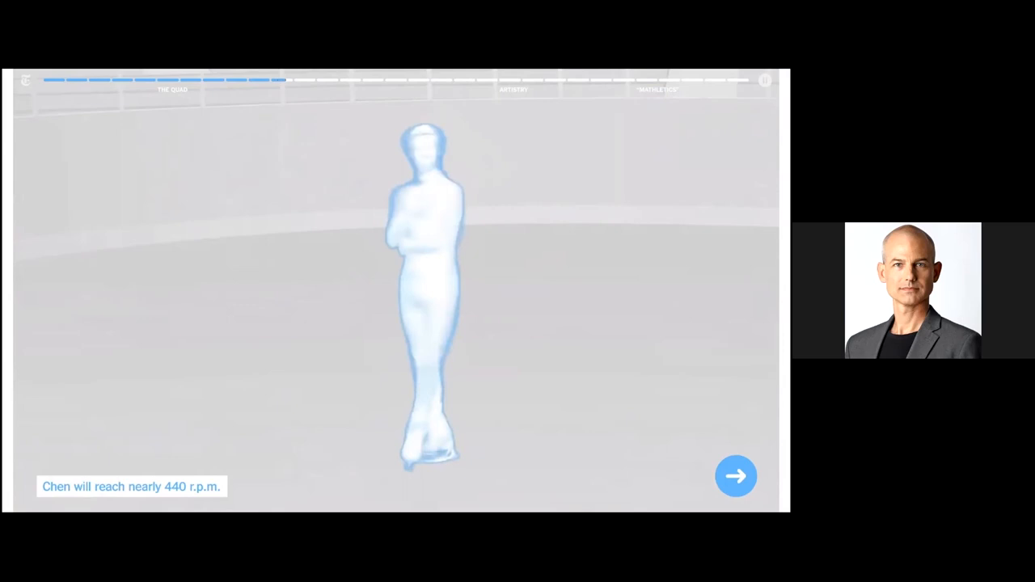
Step: Step through the double, triple and quad jump spin-speed comparison
click(734, 475)
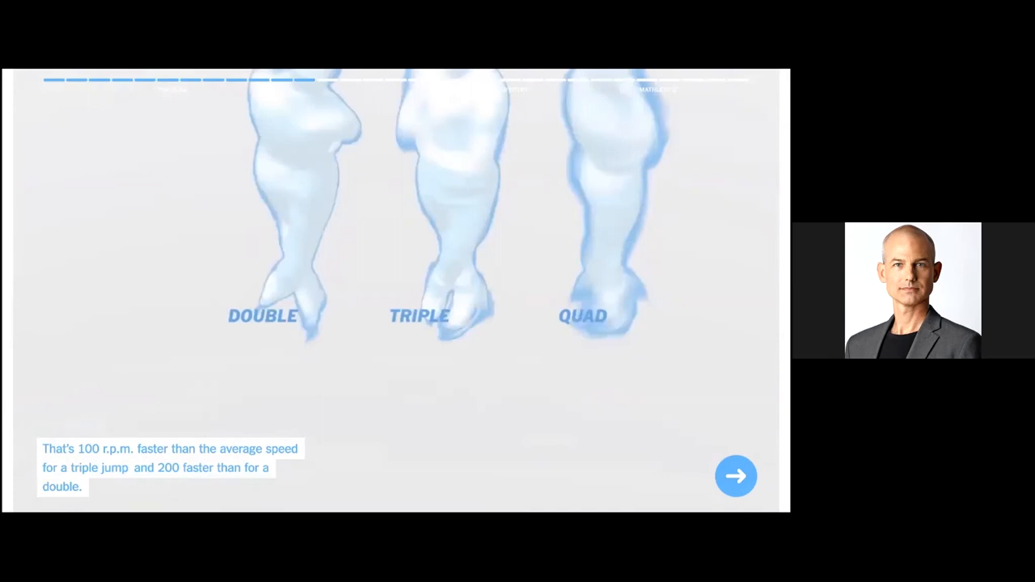
click(734, 476)
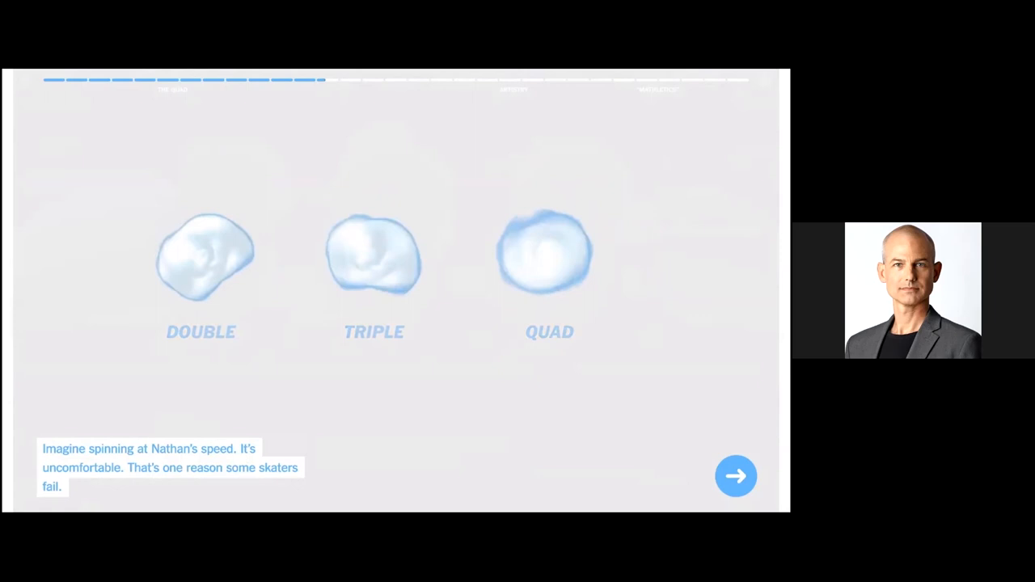
click(734, 476)
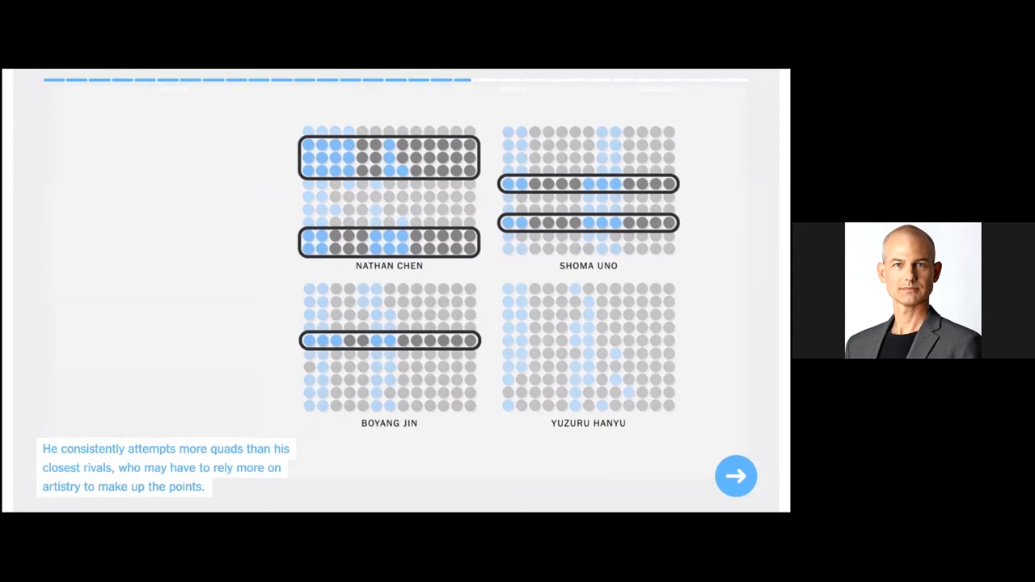
Step: Advance past the quad dot grid toward the quadruple jumps attempted table
click(734, 476)
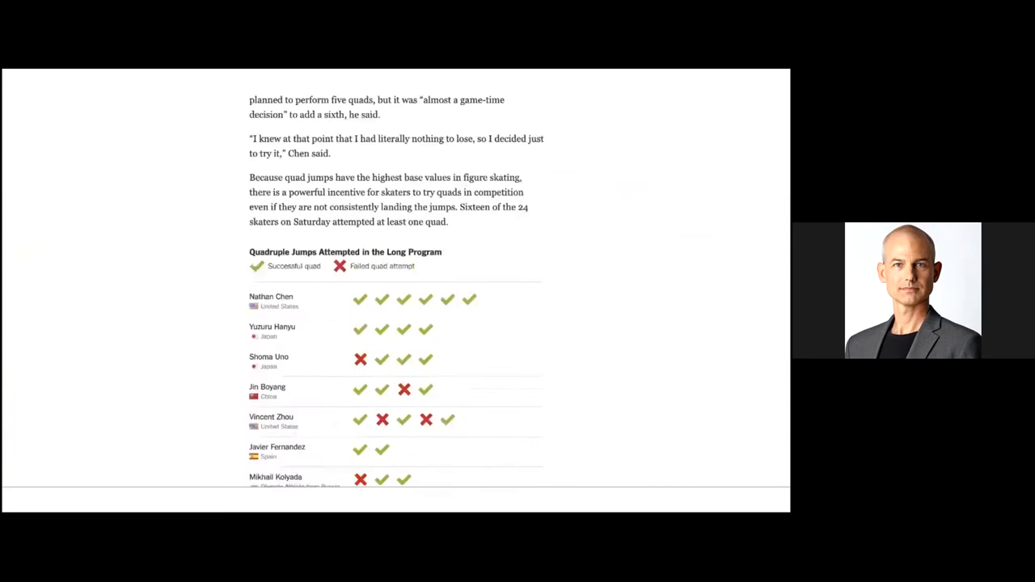
Step: Scroll down to reach the snowboarding halfpipe story's first slide
scroll(down, 3)
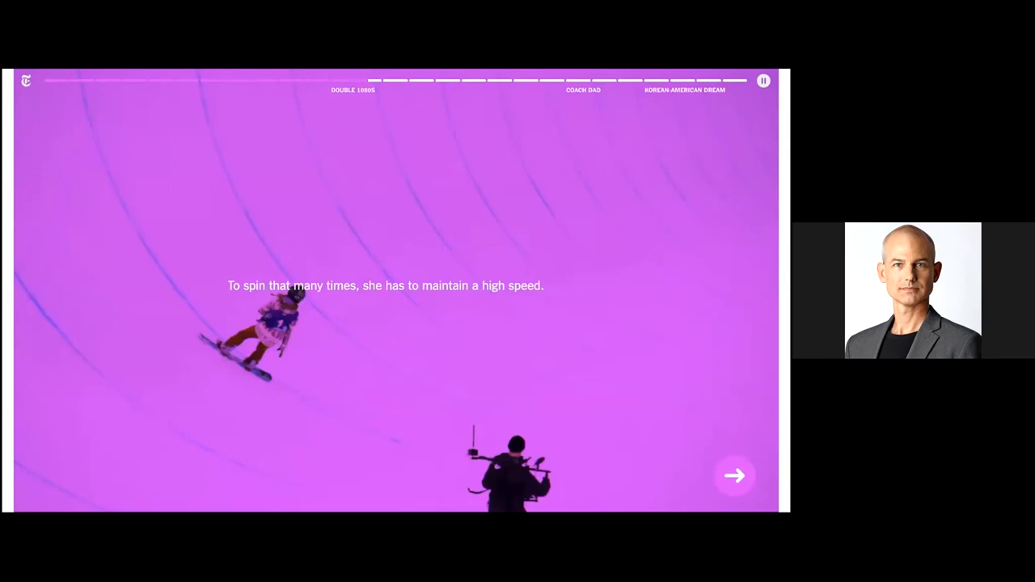
Step: Step through the halfpipe takeoff, arm swing, board grab and grab release slides
click(734, 475)
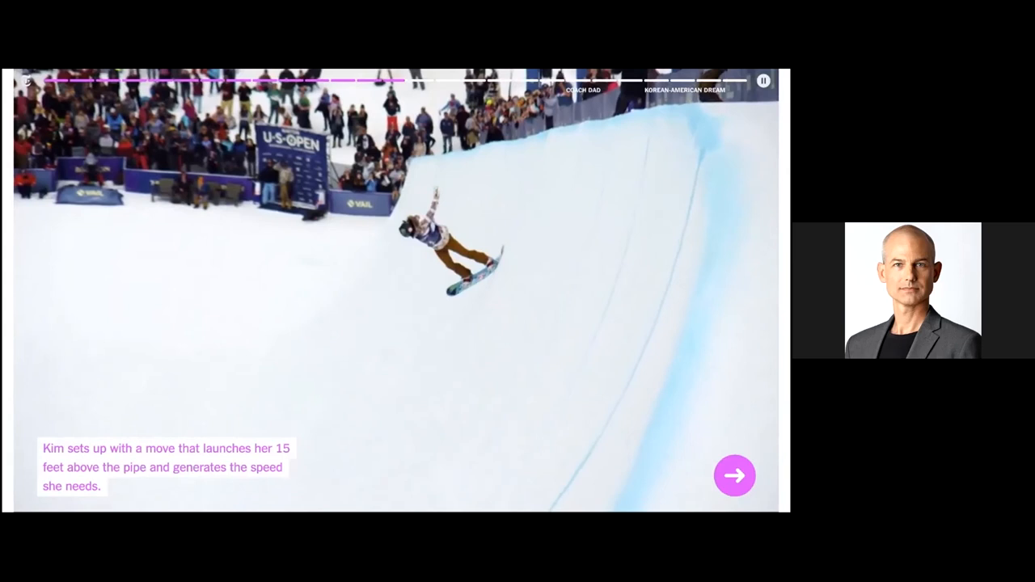
click(734, 476)
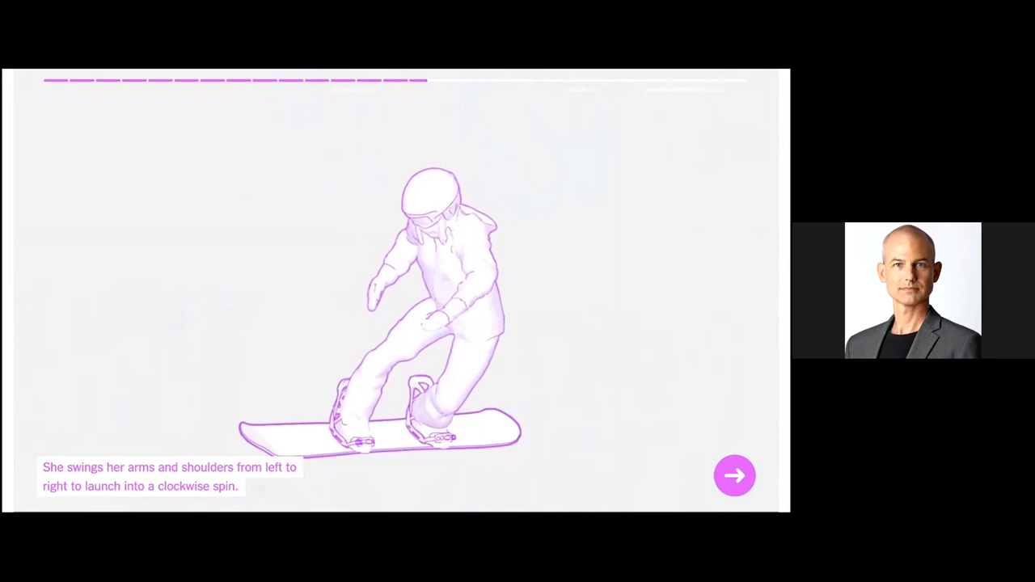
click(734, 476)
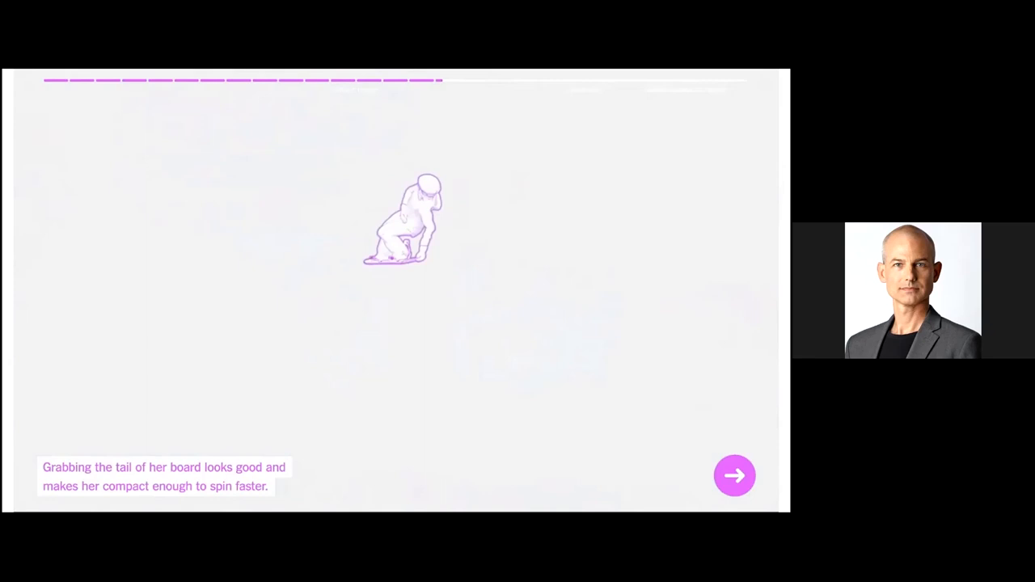
click(734, 476)
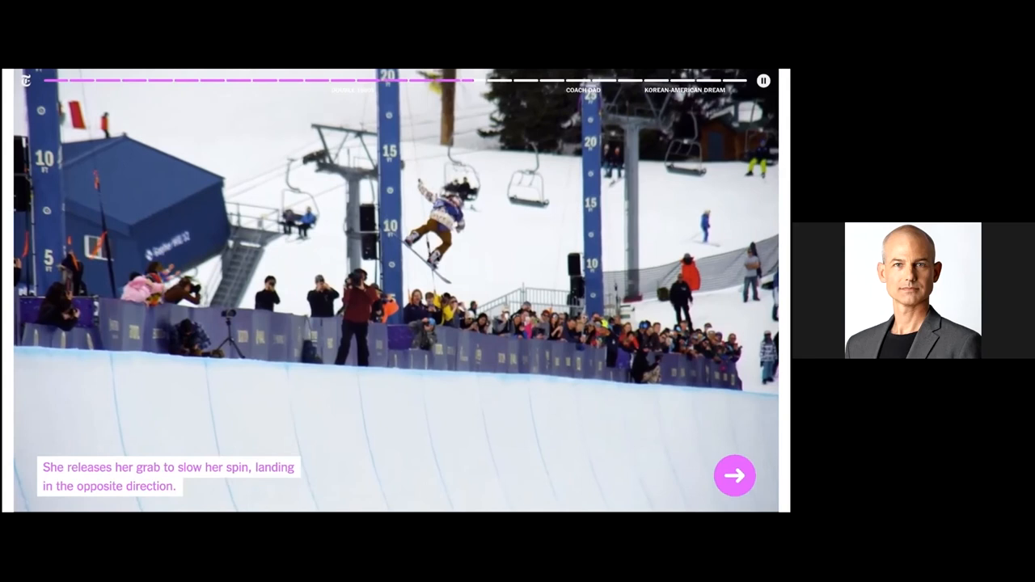